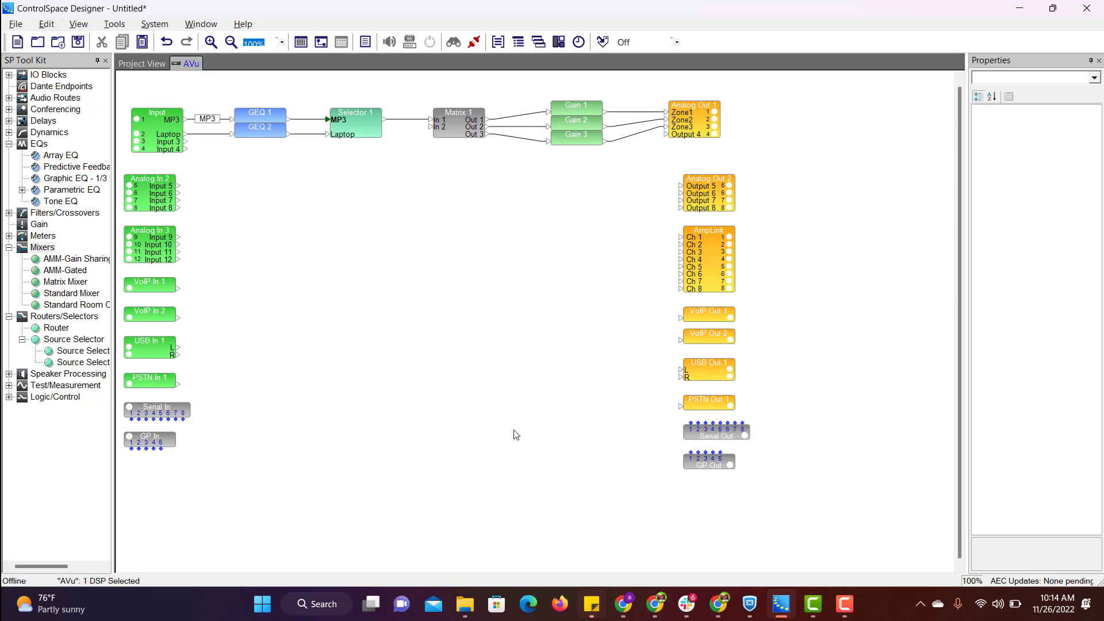
mouse_move(908, 449)
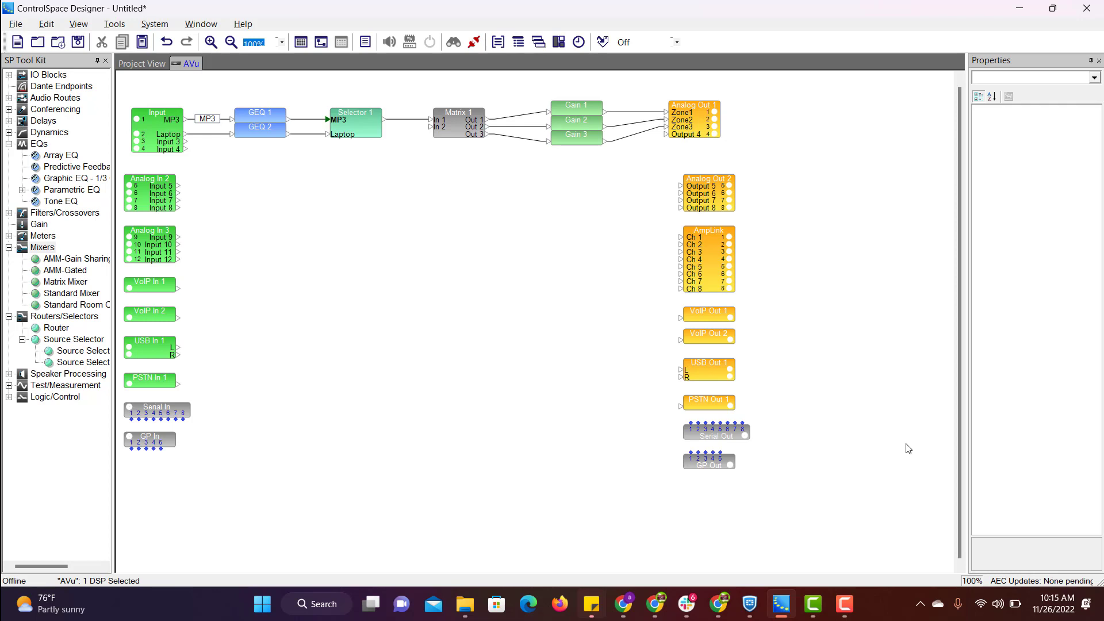
mouse_move(833, 441)
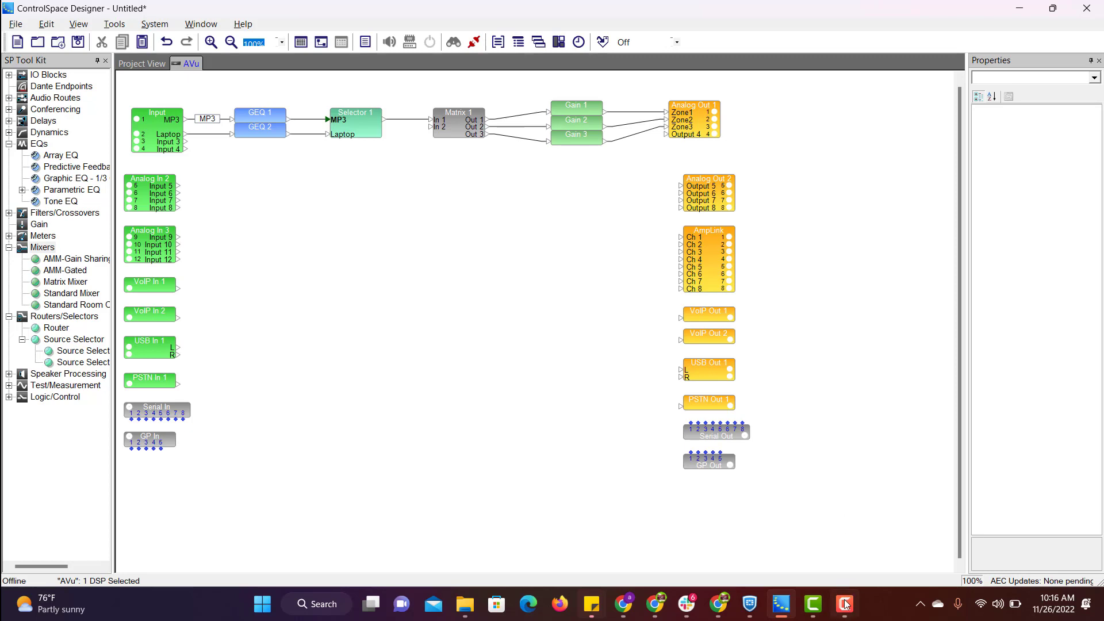
Dock the Parameter Sets and Timers panels next to the AVu design.
click(200, 23)
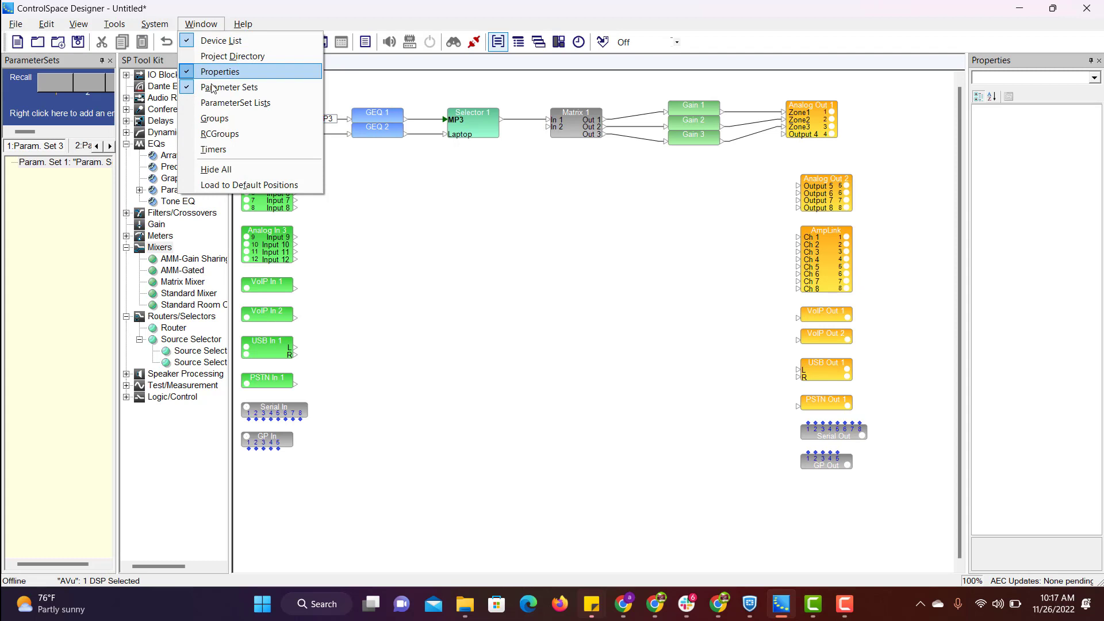
click(213, 149)
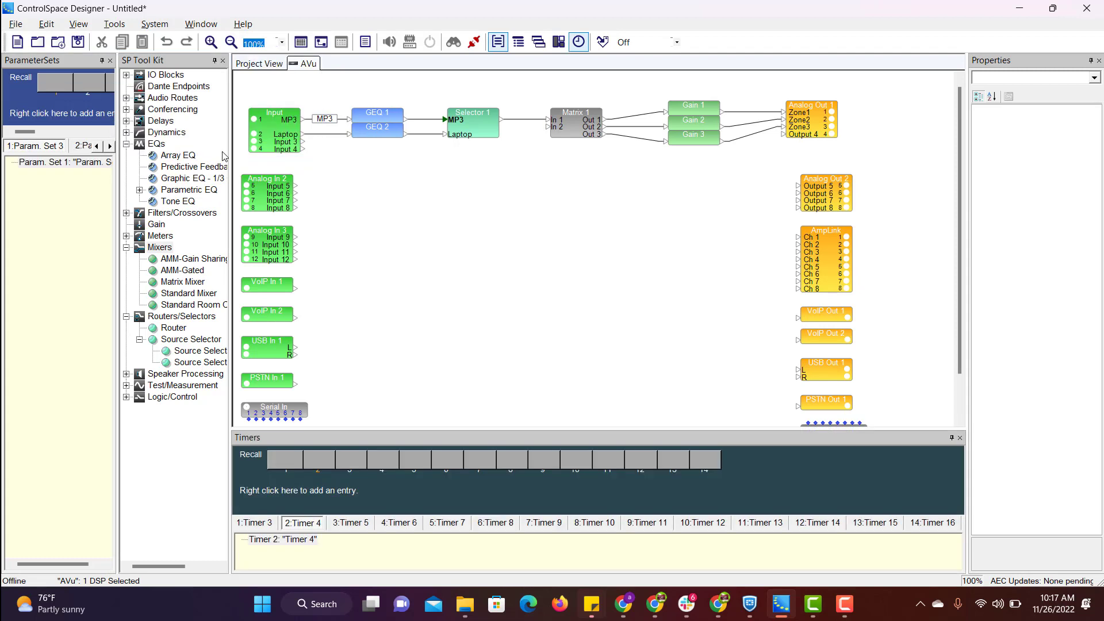
mouse_move(34, 317)
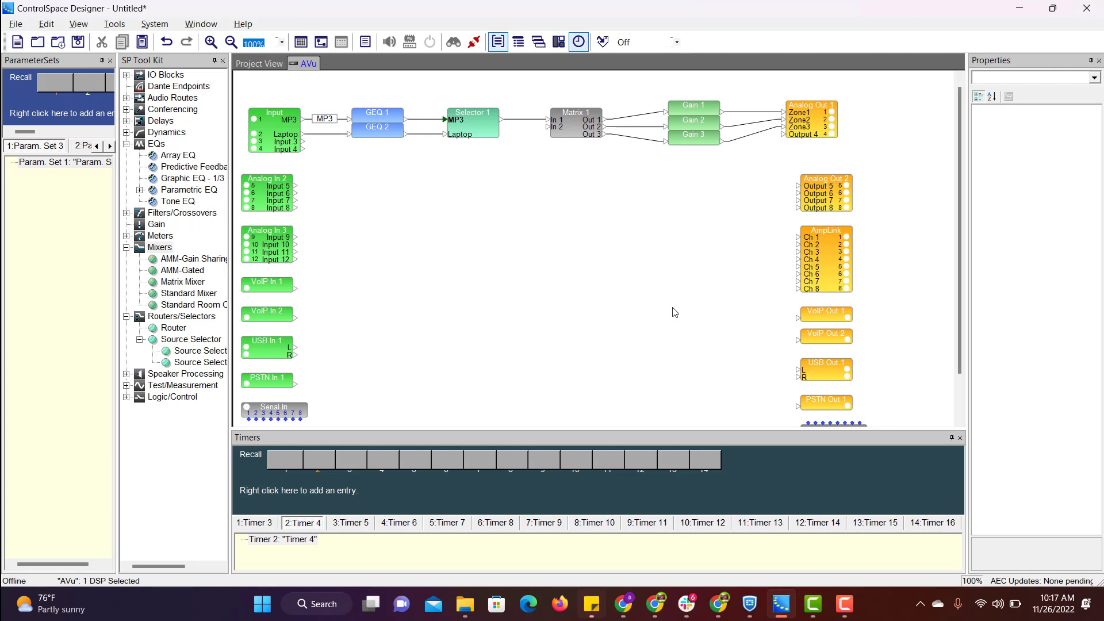
mouse_move(787, 454)
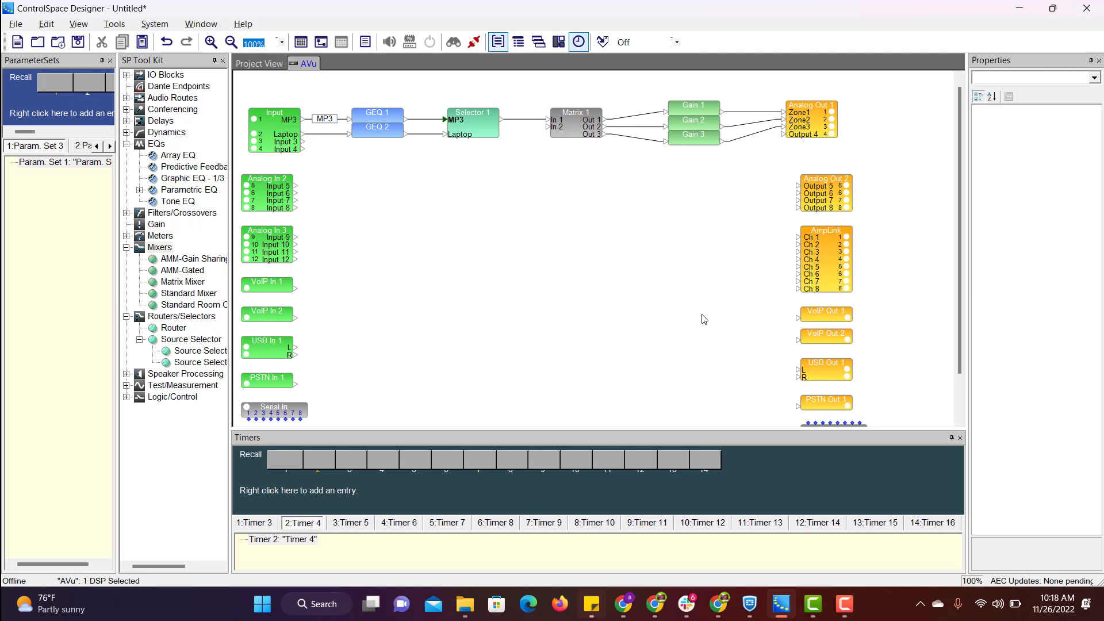
mouse_move(701, 110)
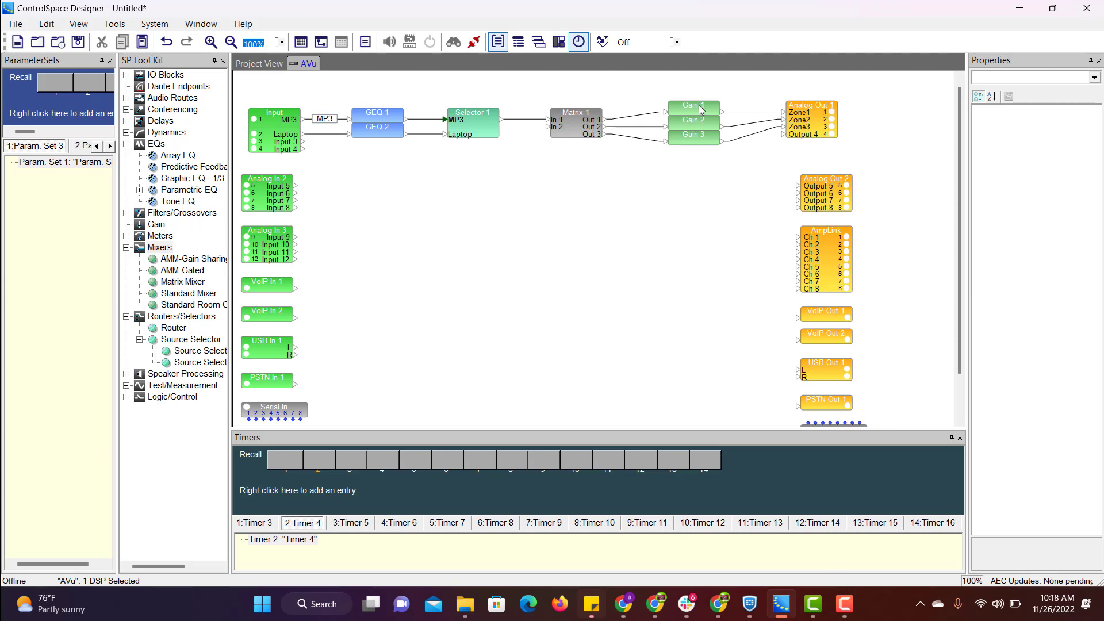
double_click(693, 105)
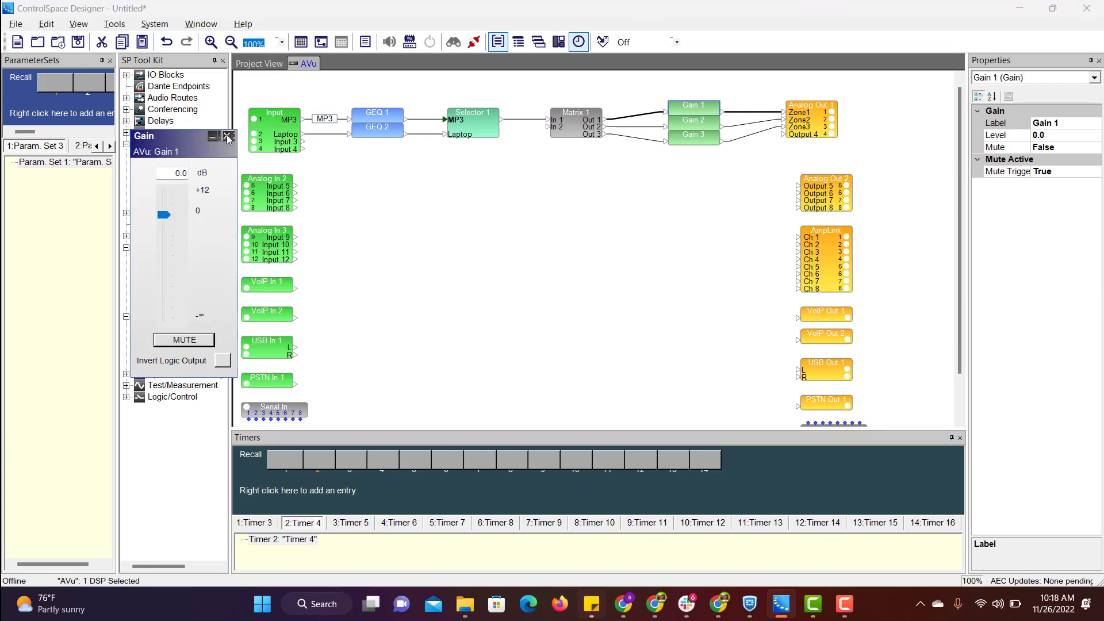
click(227, 137)
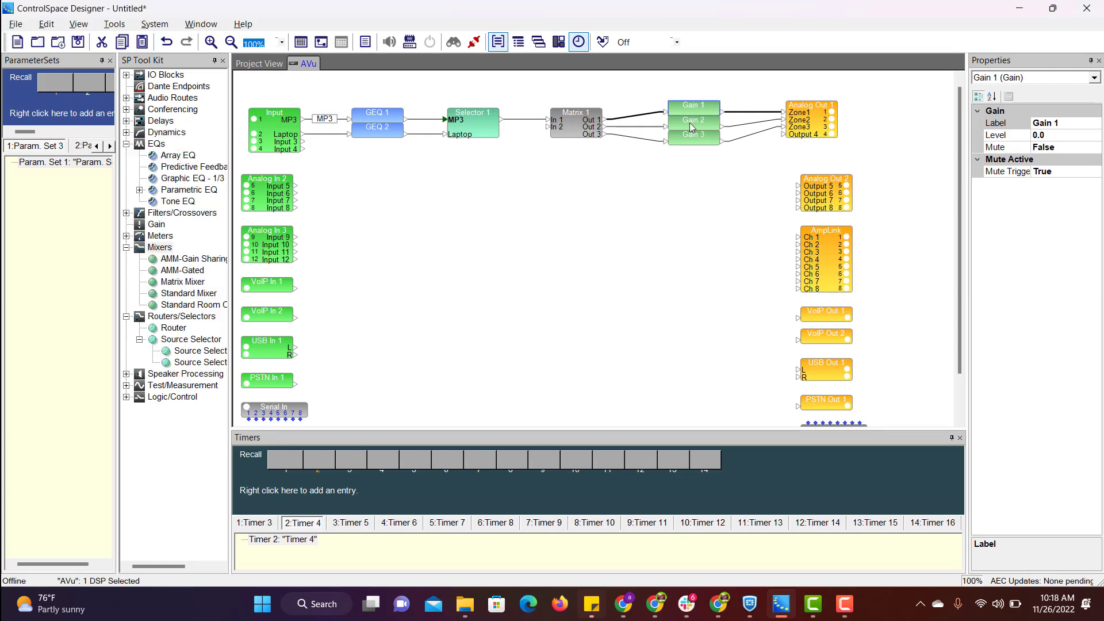
double_click(693, 119)
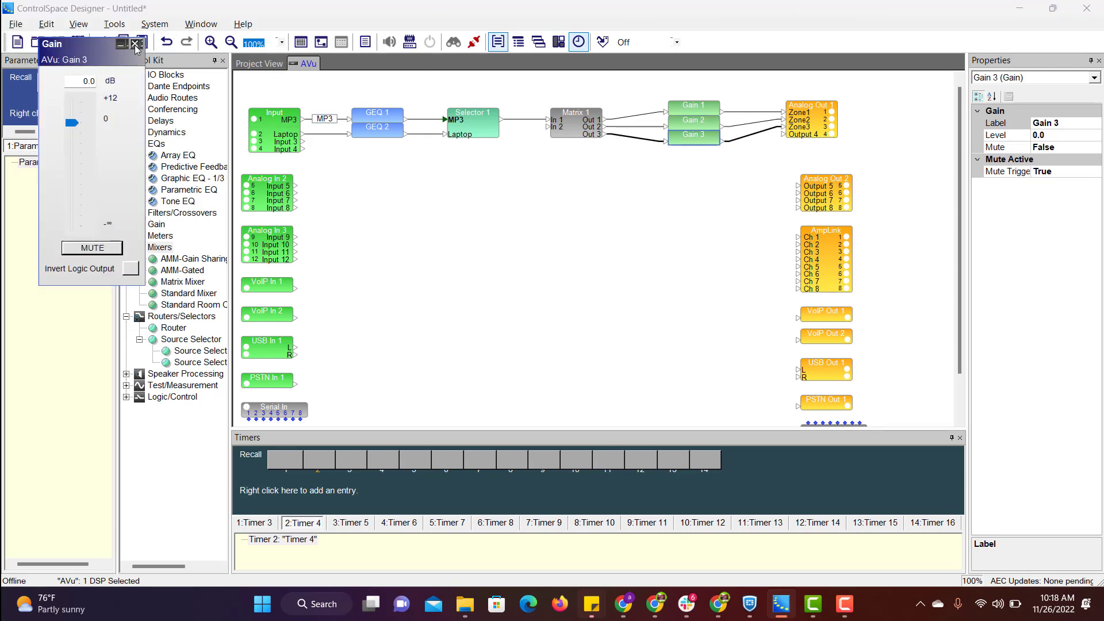
click(135, 45)
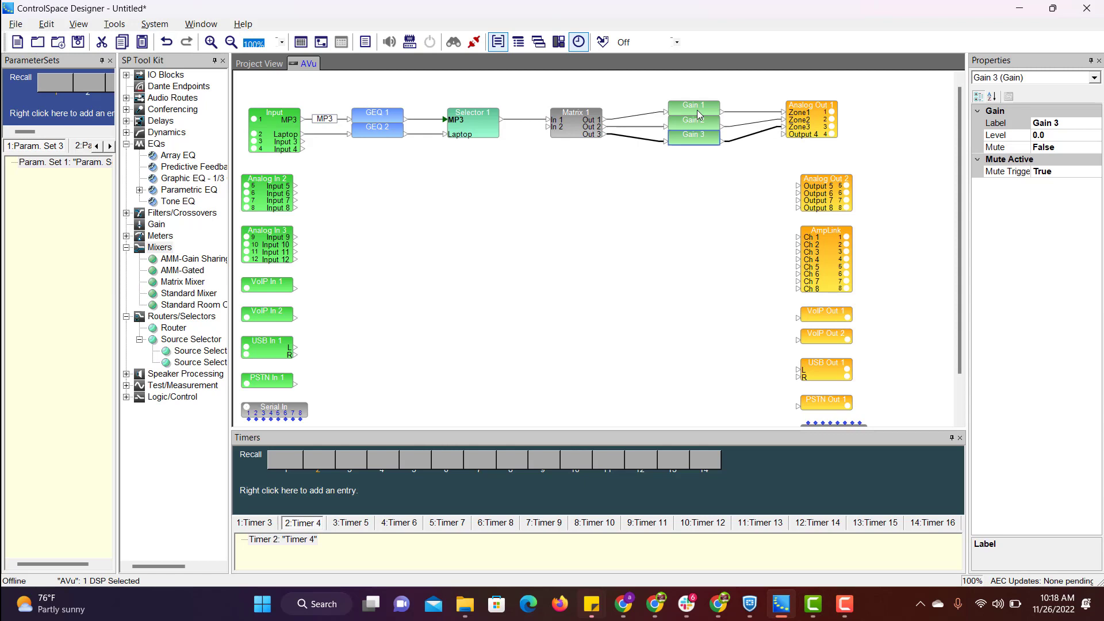
click(694, 106)
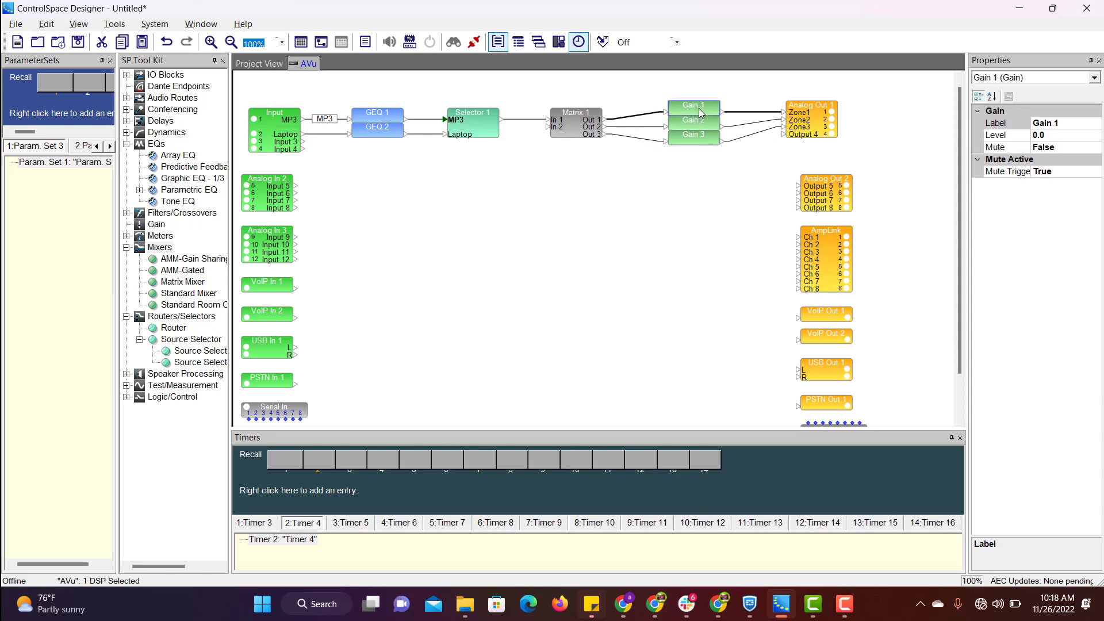
click(693, 105)
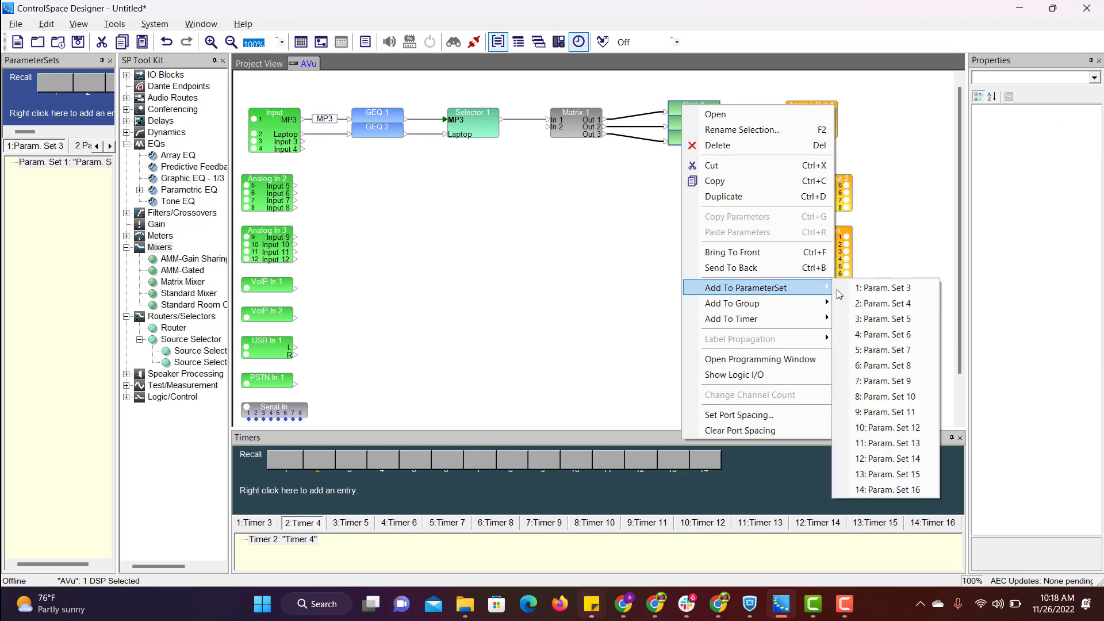
Add Gain 1, 2 and 3 to Param. Set 1, then expand it to inspect Gain 1.
click(884, 288)
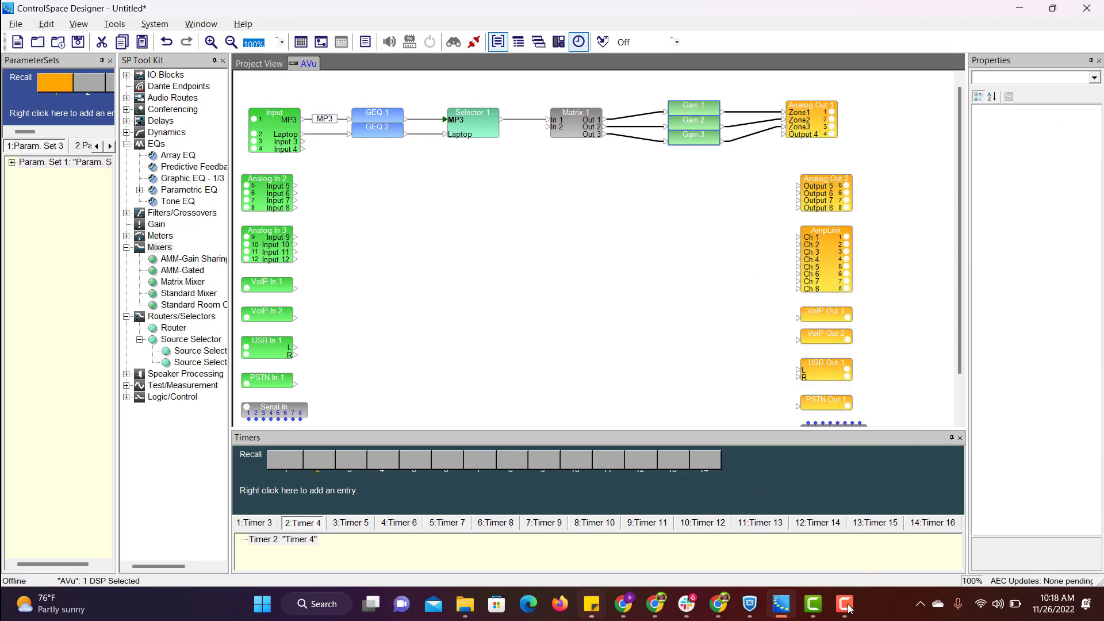
mouse_move(699, 346)
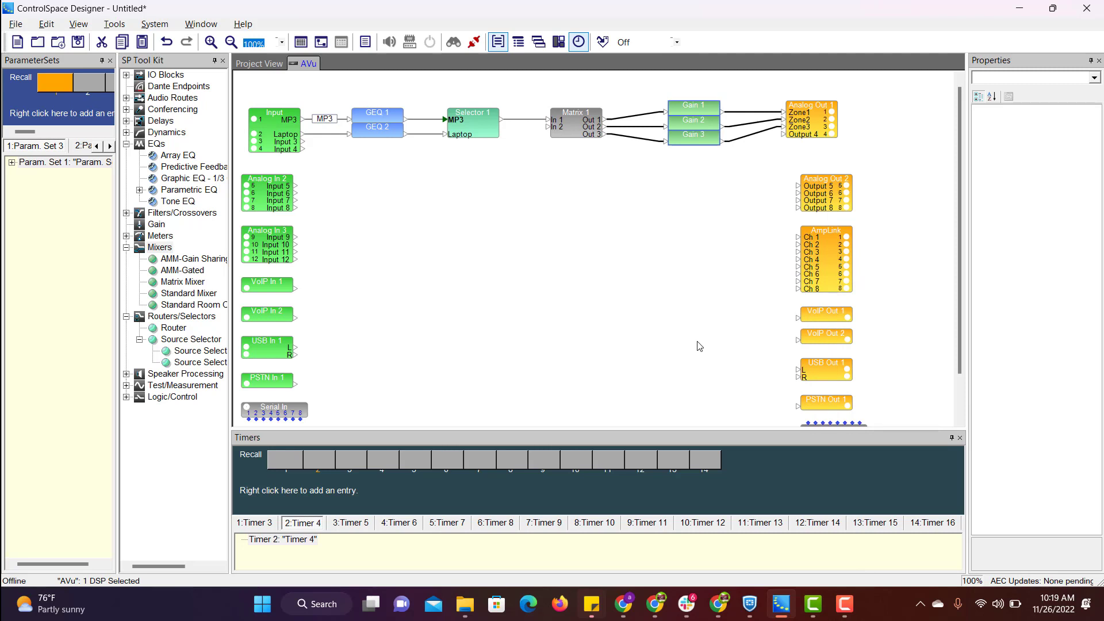
mouse_move(21, 72)
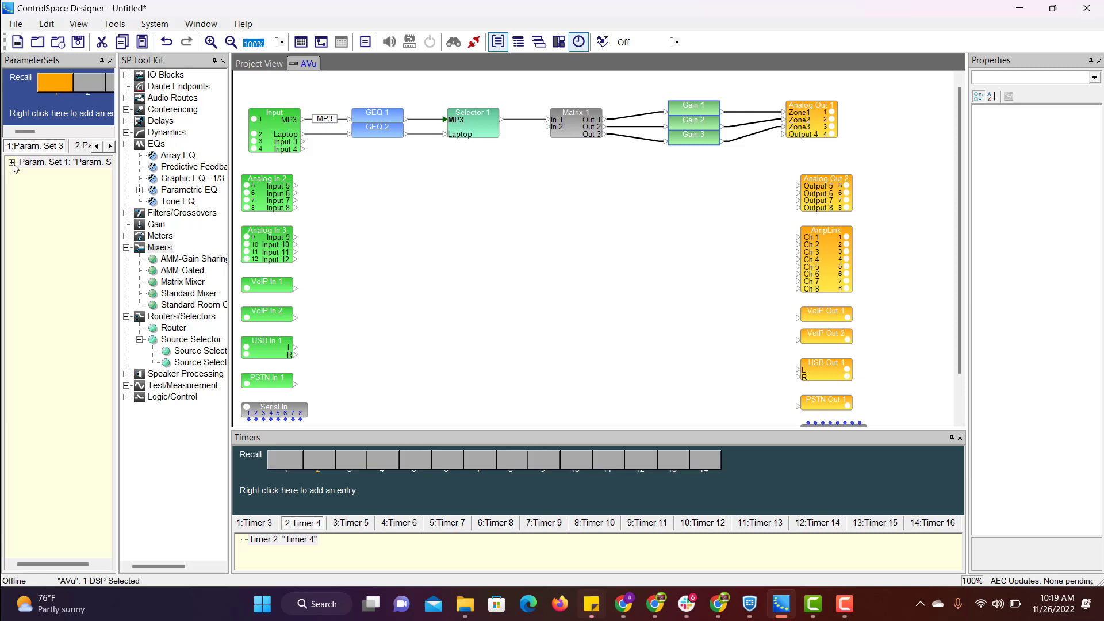
click(12, 162)
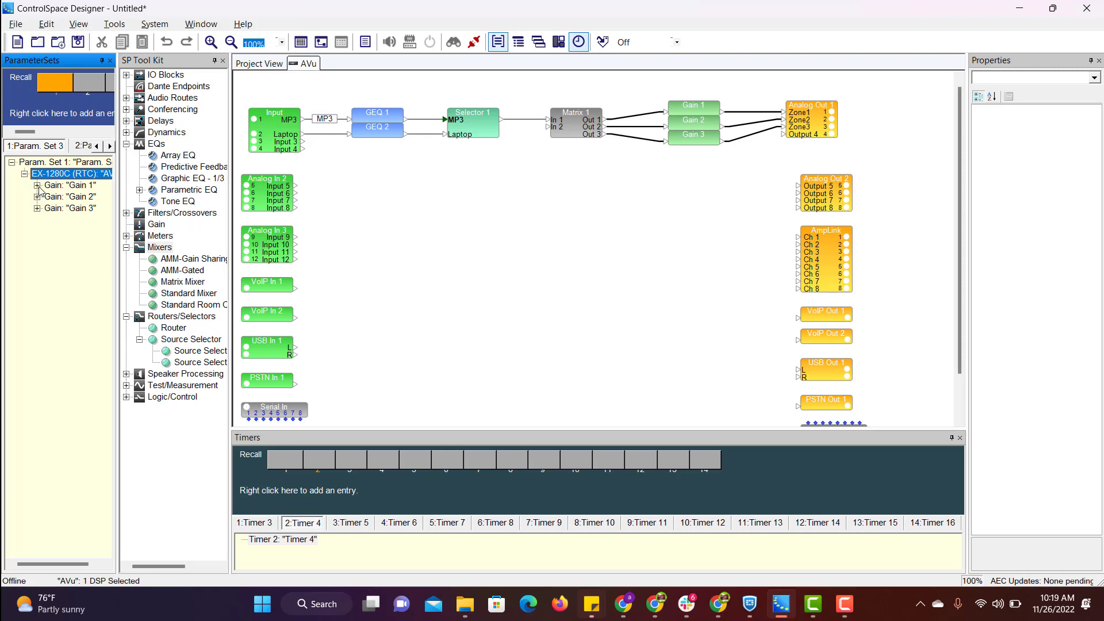
click(36, 185)
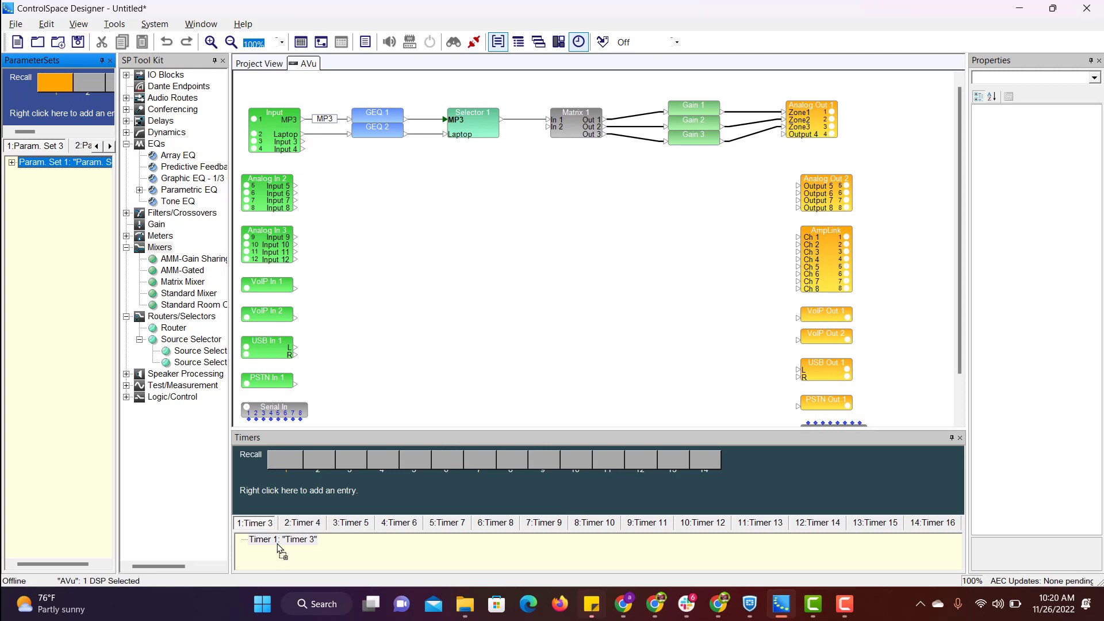
Set Timer 3 to repeat daily at 9 AM.
double_click(280, 540)
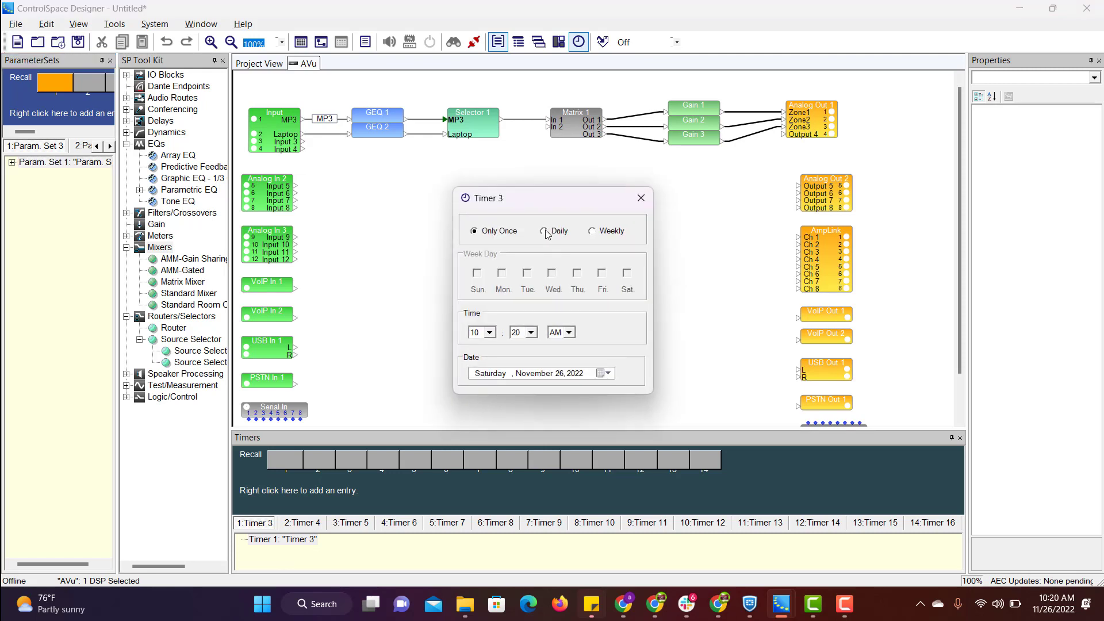
click(545, 230)
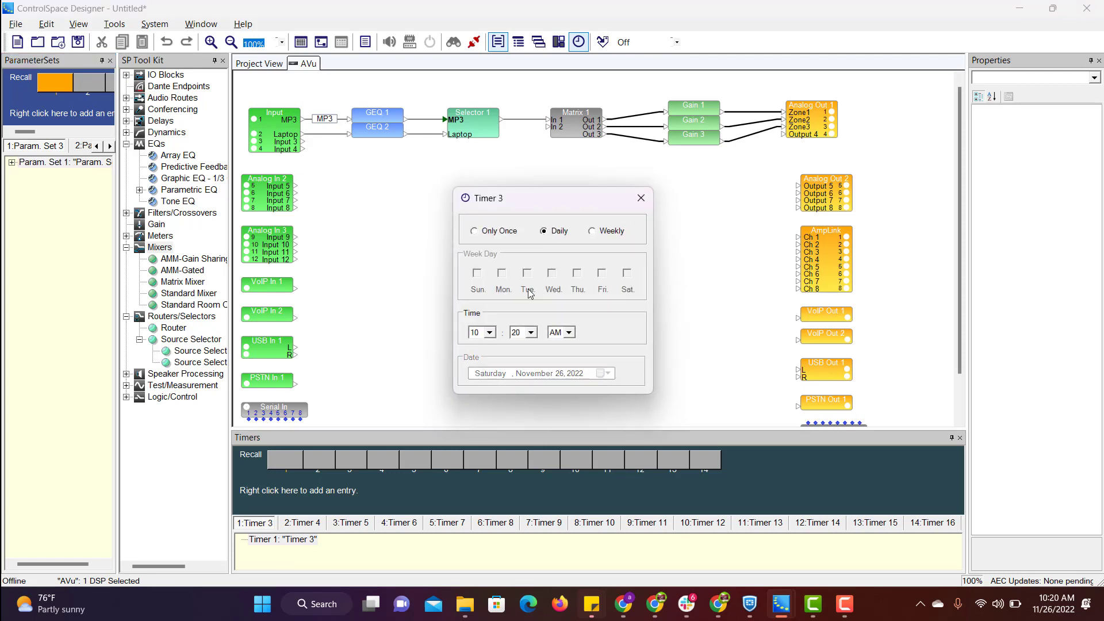
click(490, 335)
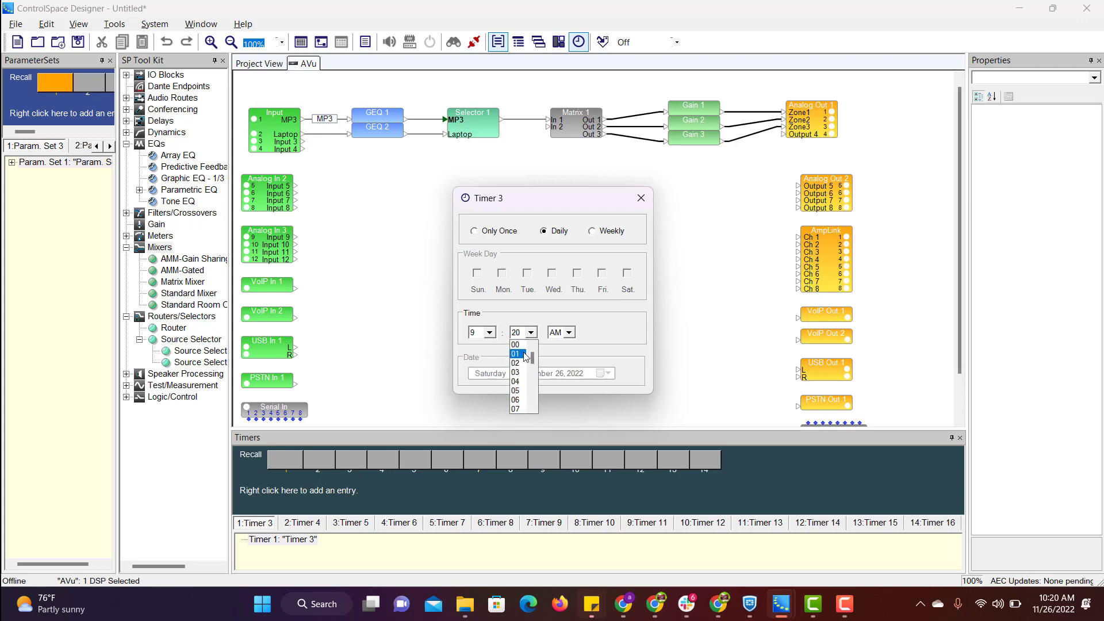
click(515, 345)
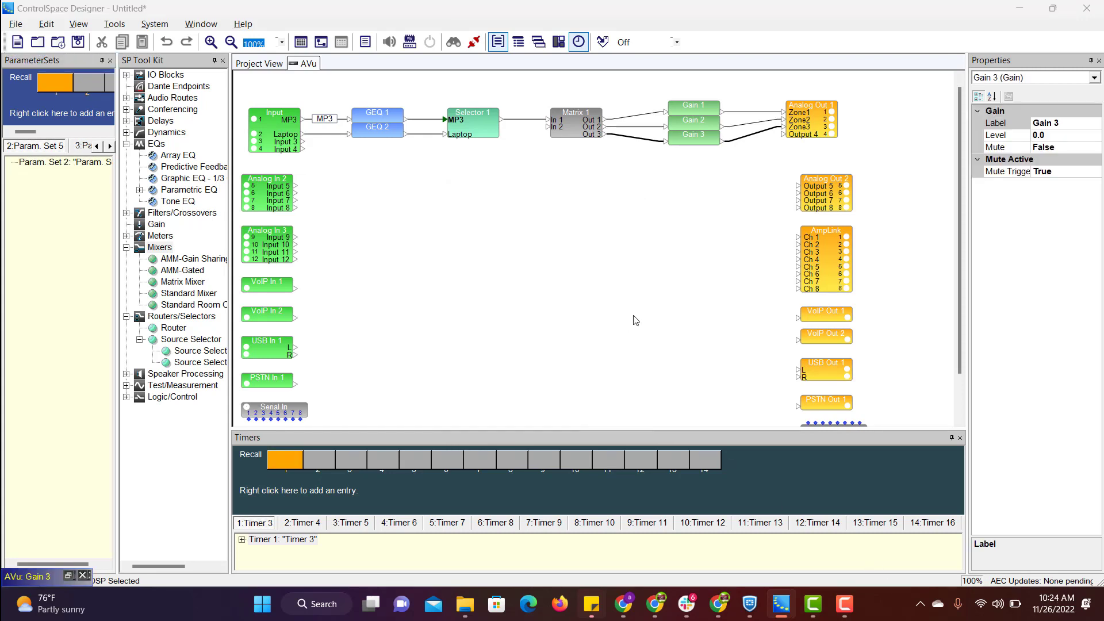
Add the three selected Gain blocks to Param. Set 5.
click(693, 105)
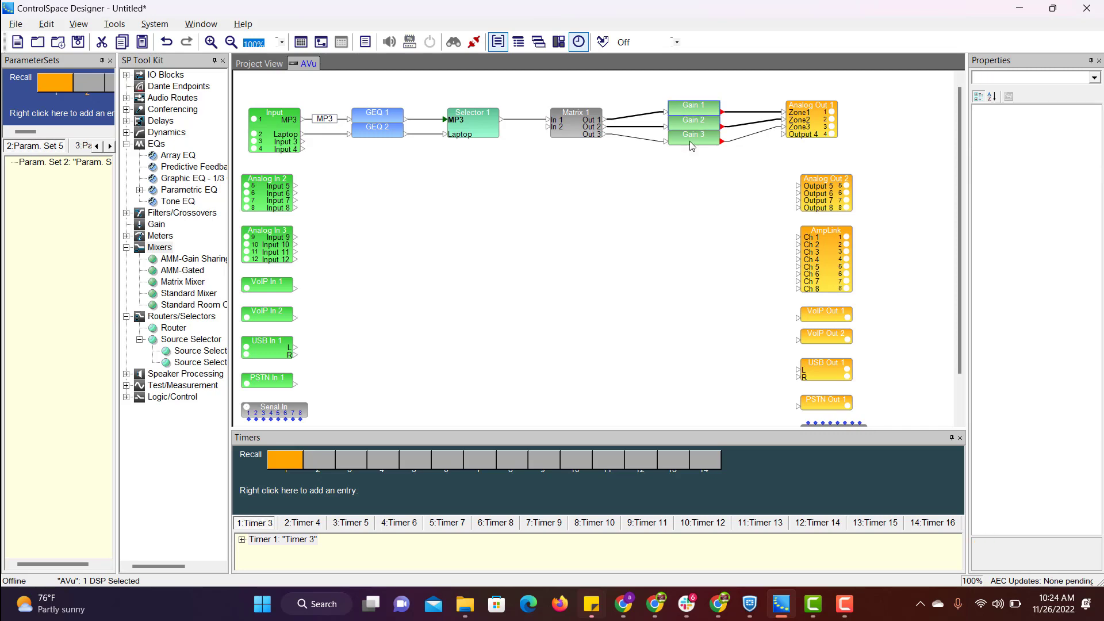
right_click(693, 134)
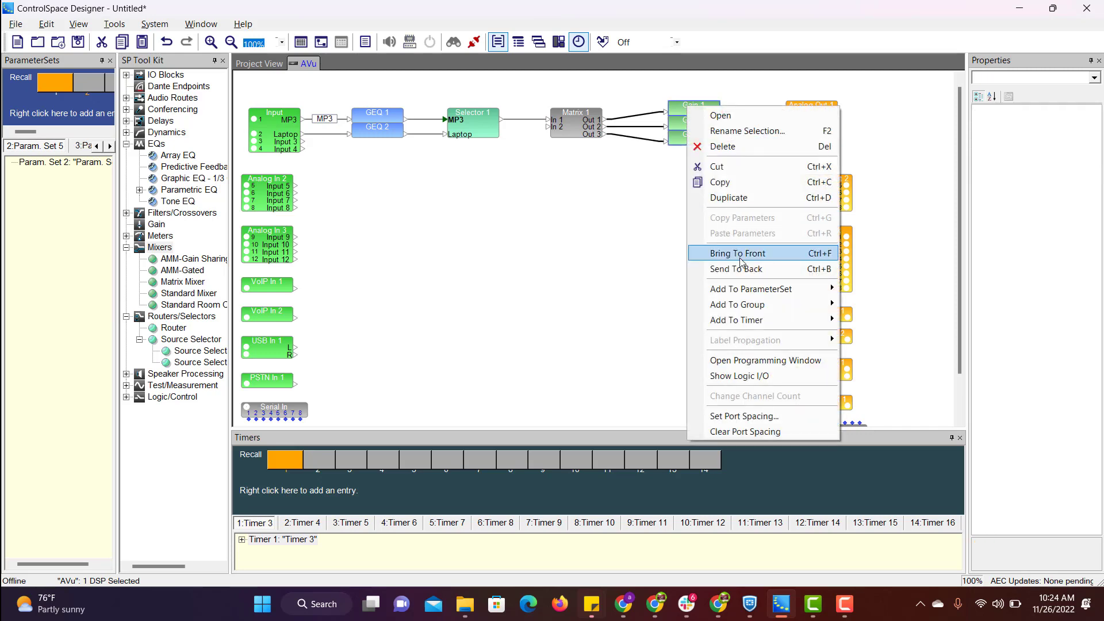
mouse_move(750, 289)
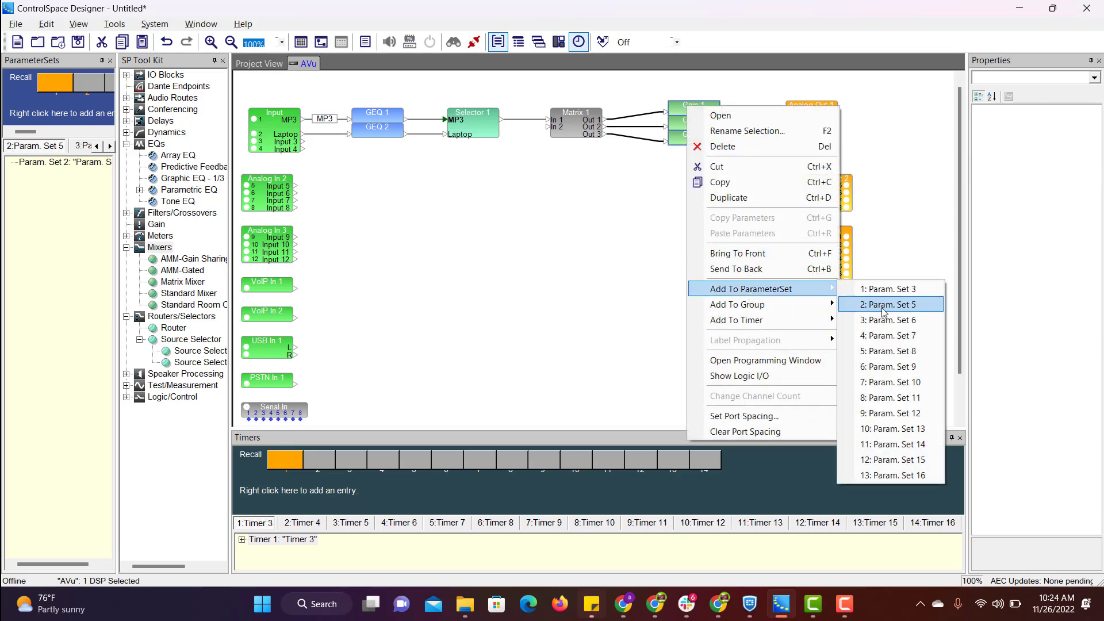
click(889, 305)
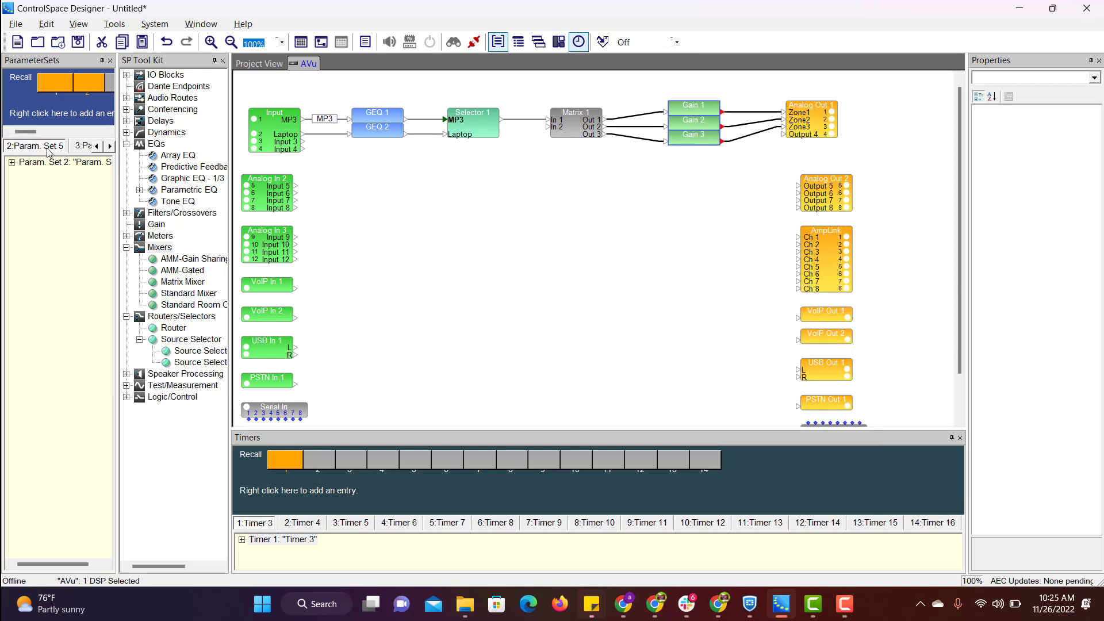
Expand parameter set 2 to view Gain 1 stored at level 0.0 and muted.
click(12, 161)
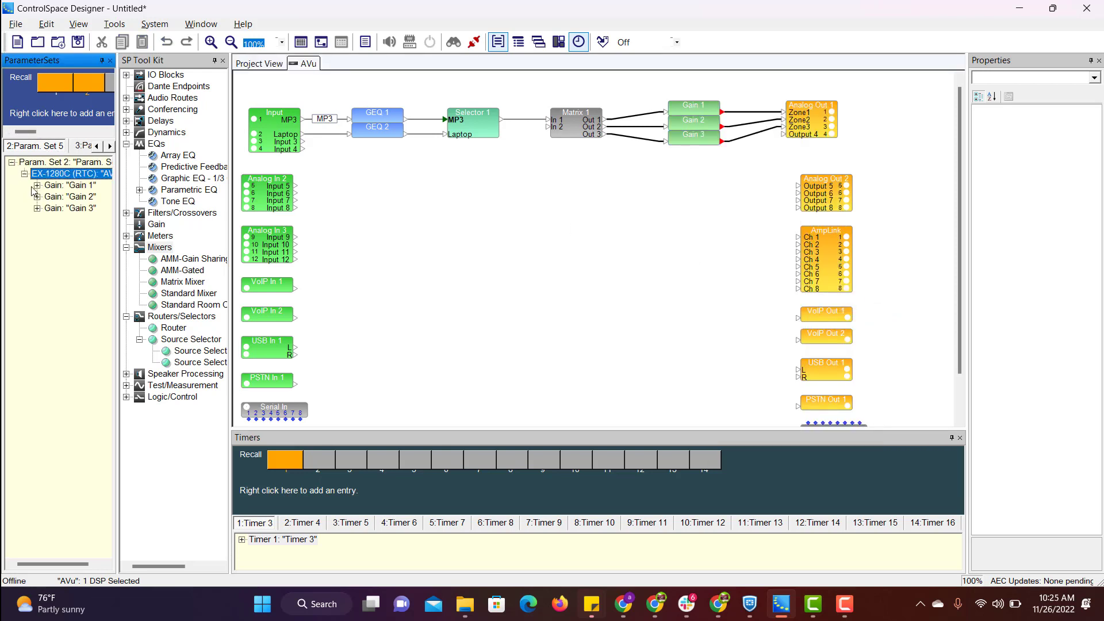
click(37, 185)
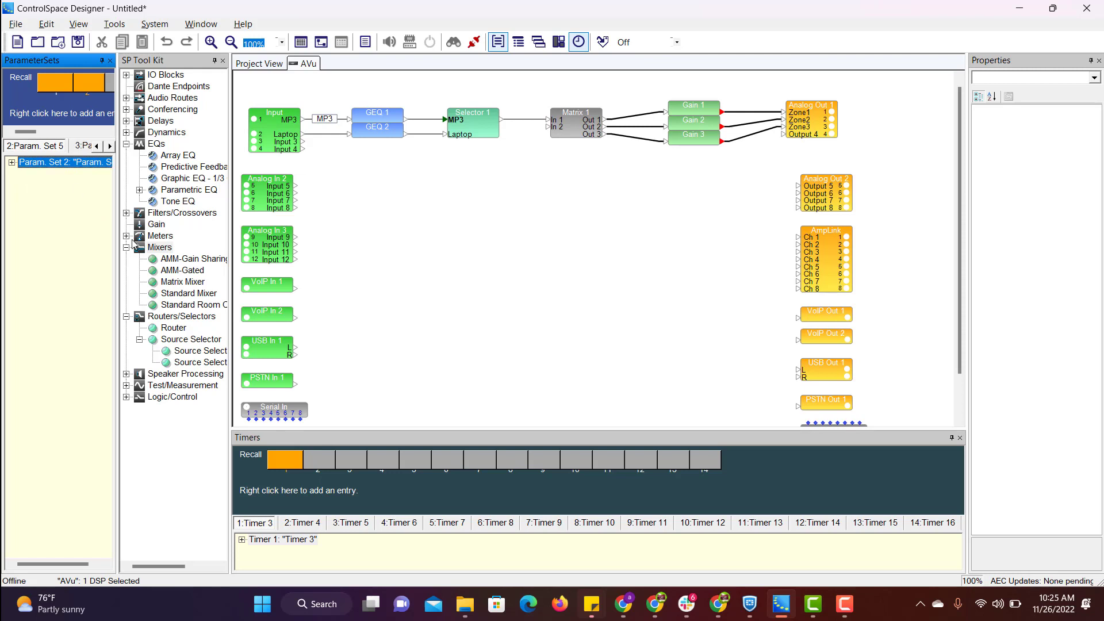
click(302, 523)
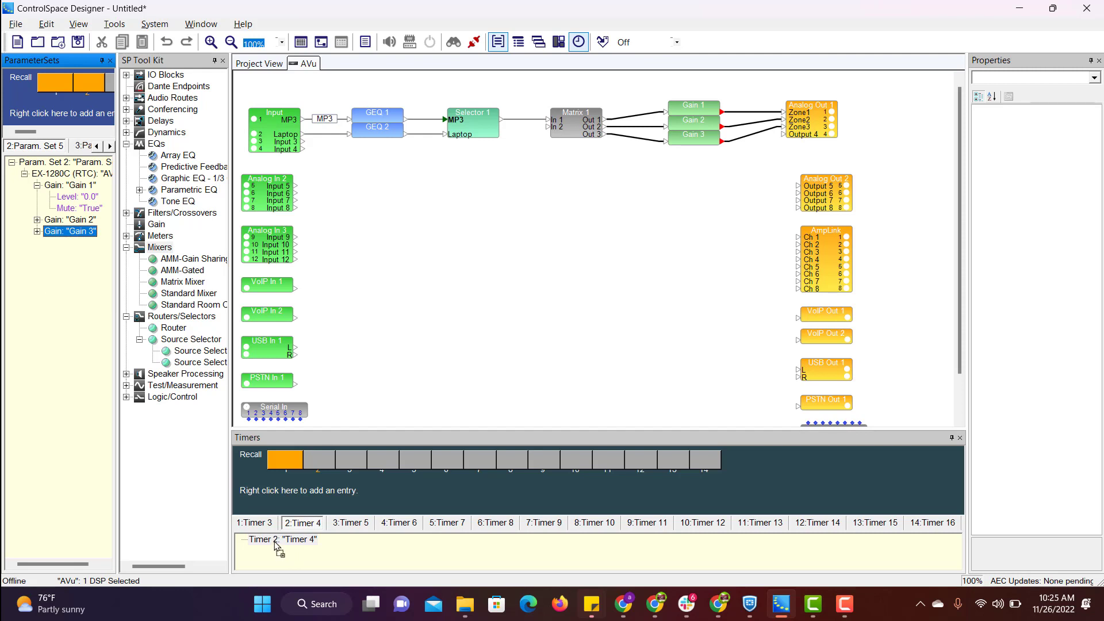
Schedule Timer 4 to repeat daily at 6:00 PM.
double_click(282, 540)
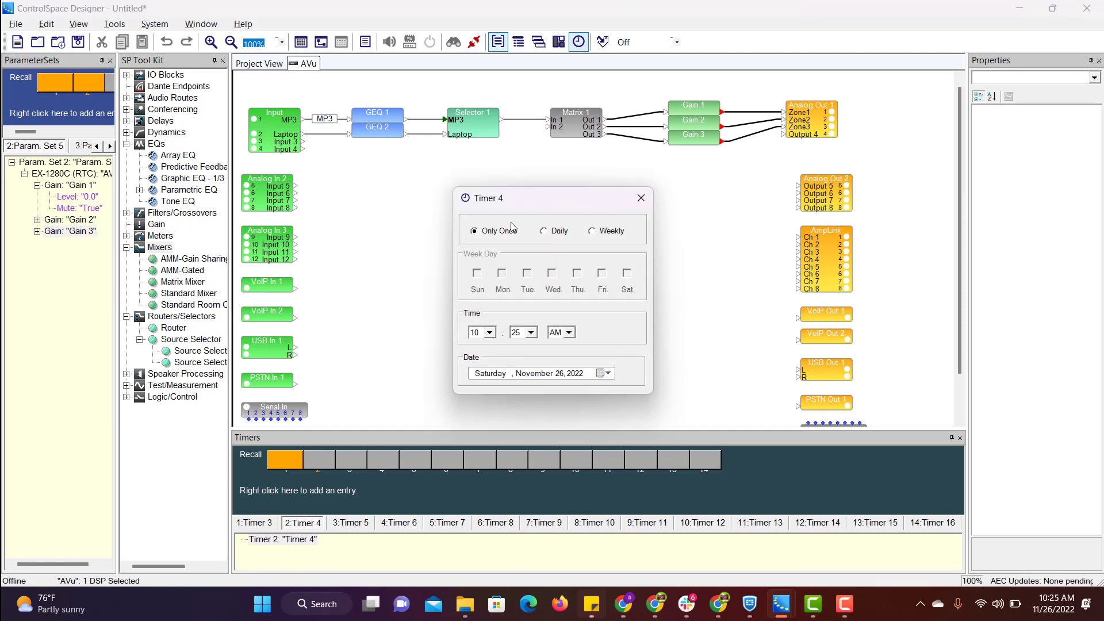
click(544, 230)
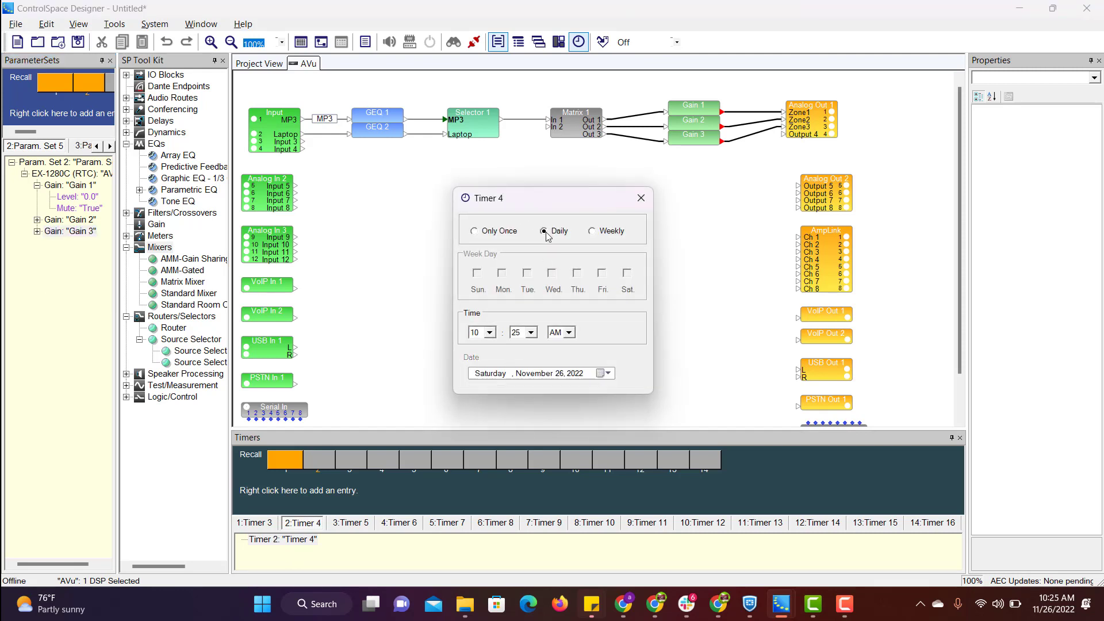
click(491, 332)
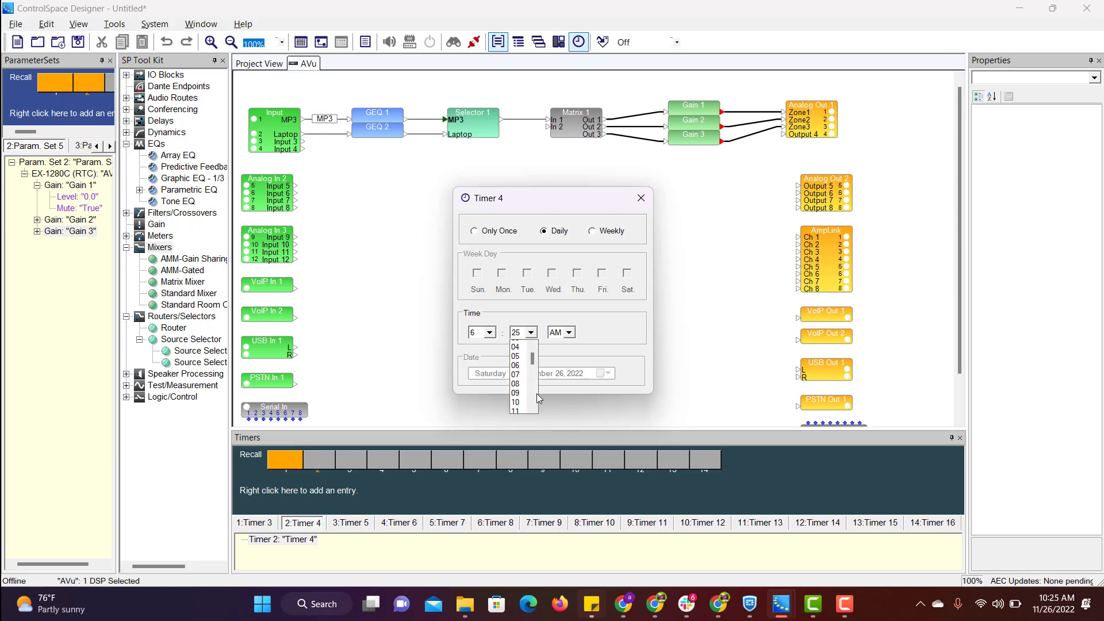
click(571, 332)
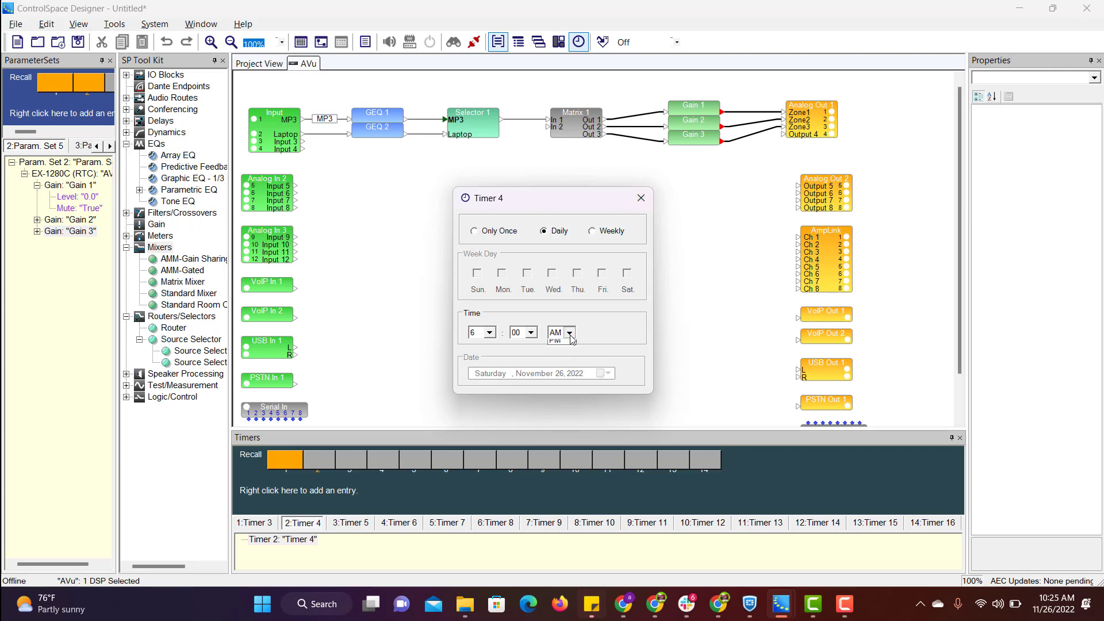
click(639, 198)
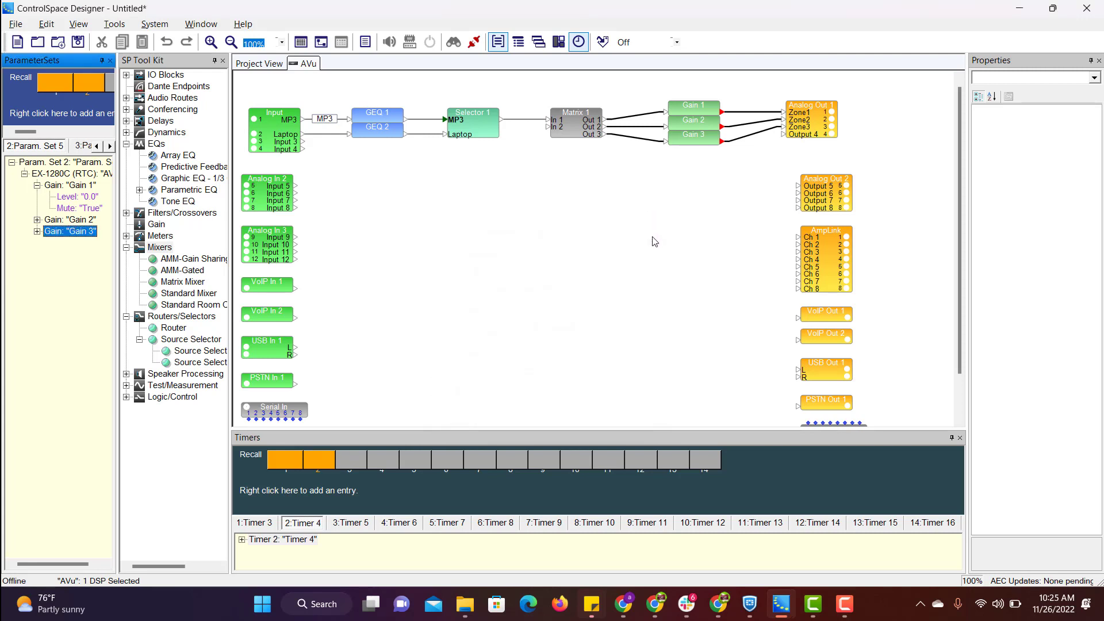
mouse_move(572, 293)
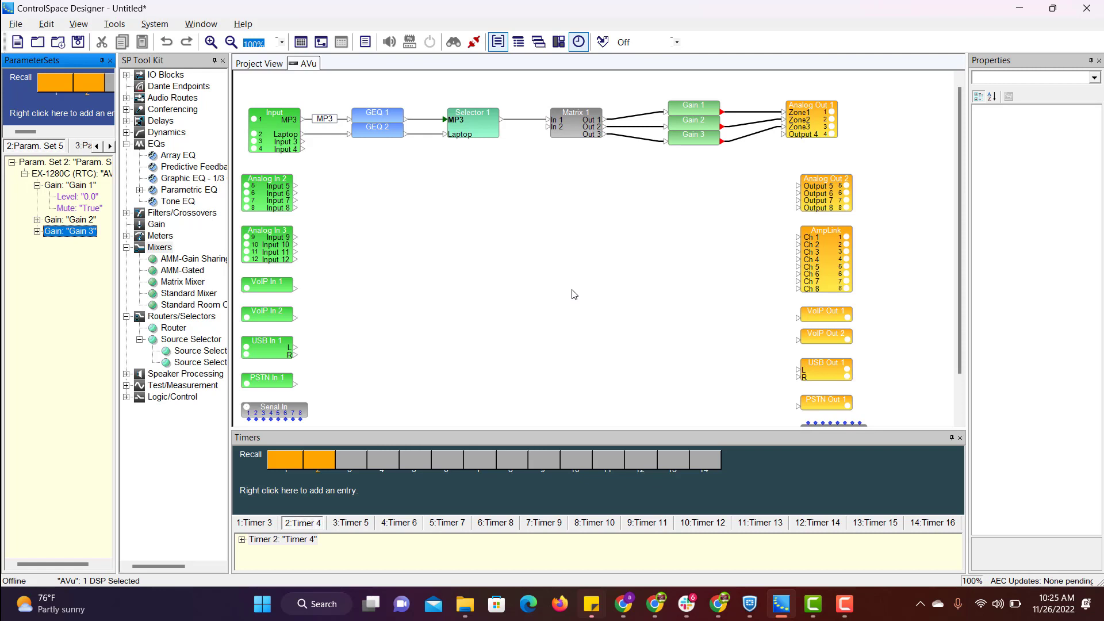